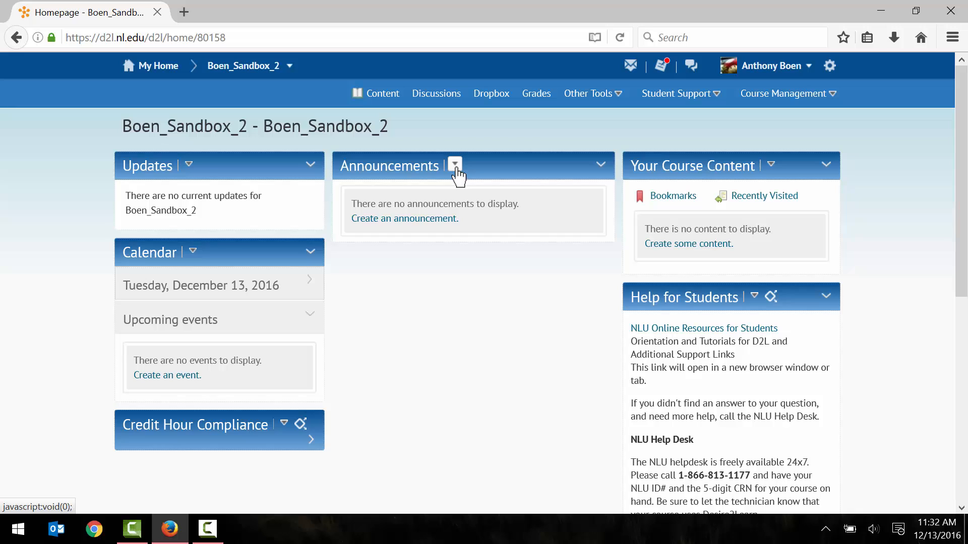
# From the Announcements widget, go to the Announcements tool and start a new announcement
pyautogui.click(455, 165)
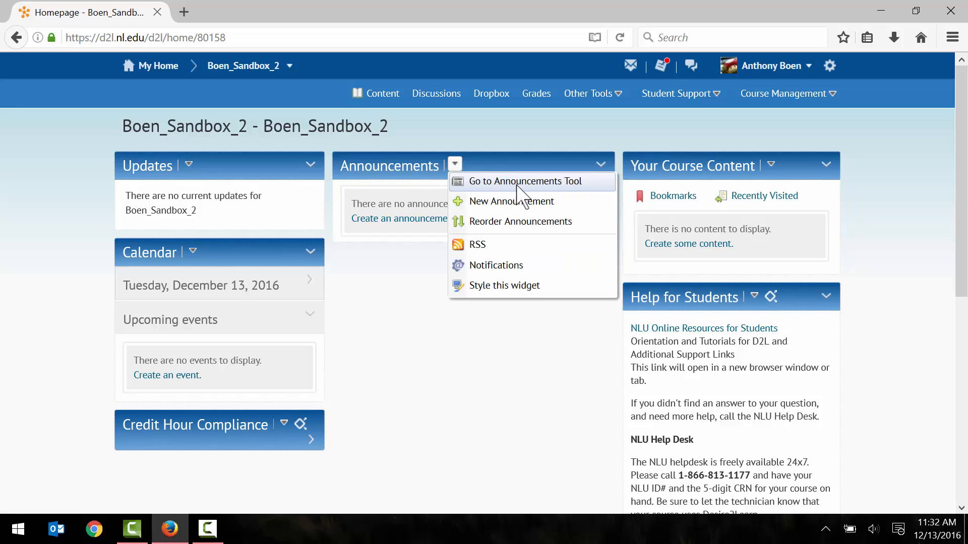
pyautogui.click(524, 180)
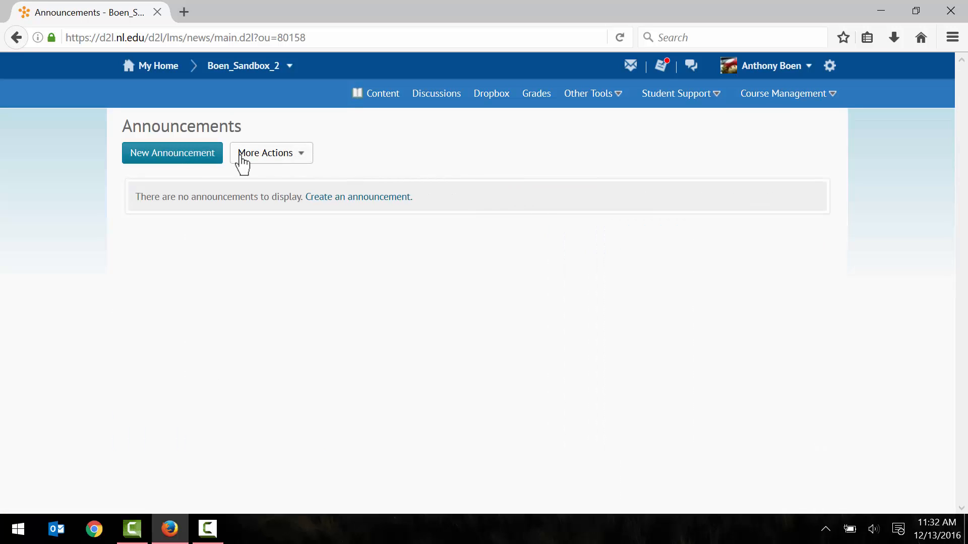
pyautogui.click(171, 152)
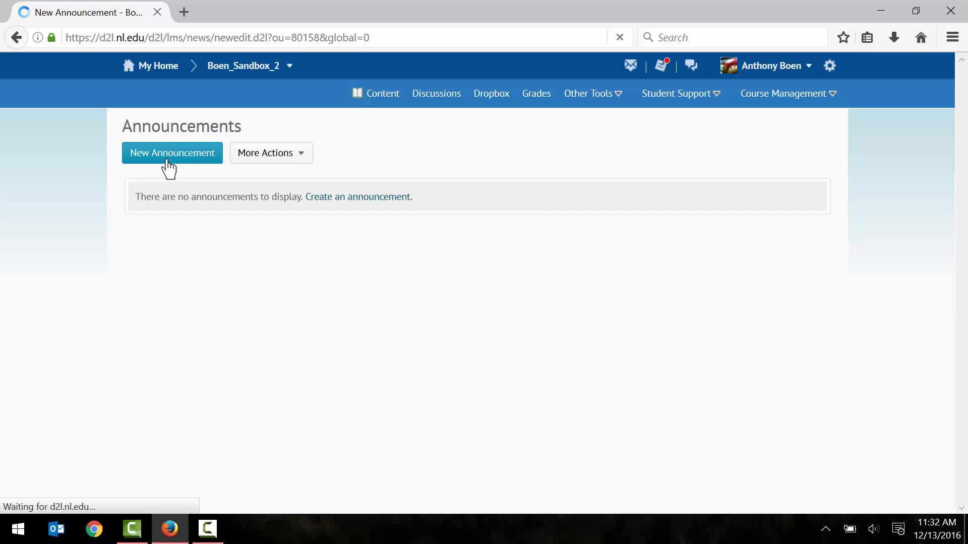
# Enter the headline 'Welcome!' and paste the welcome message, keeping its original formatting
pyautogui.click(172, 152)
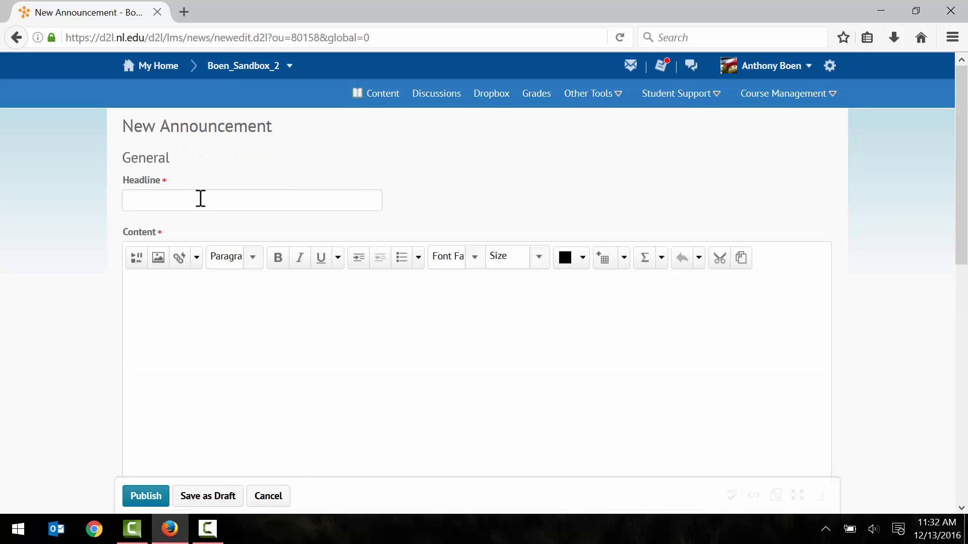
pyautogui.write('Welcome')
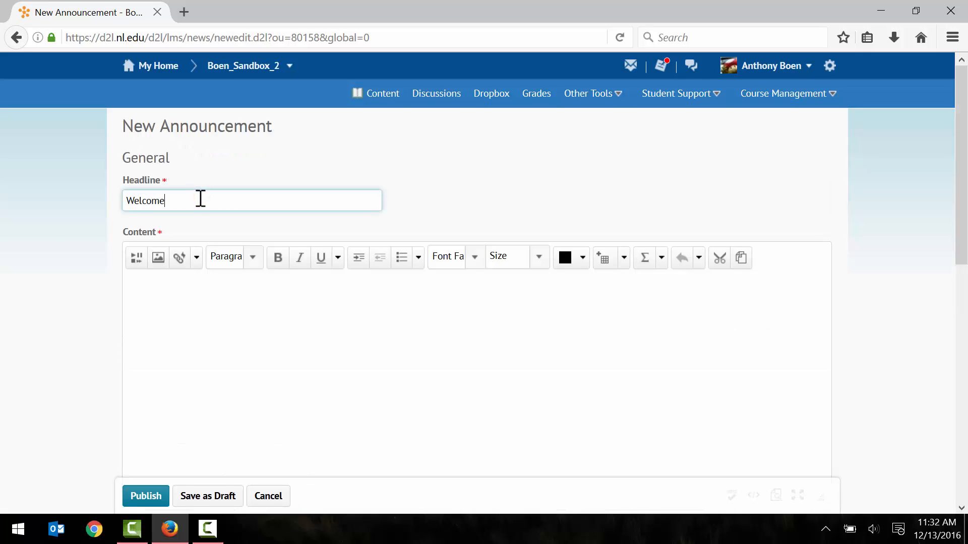
pyautogui.write('!')
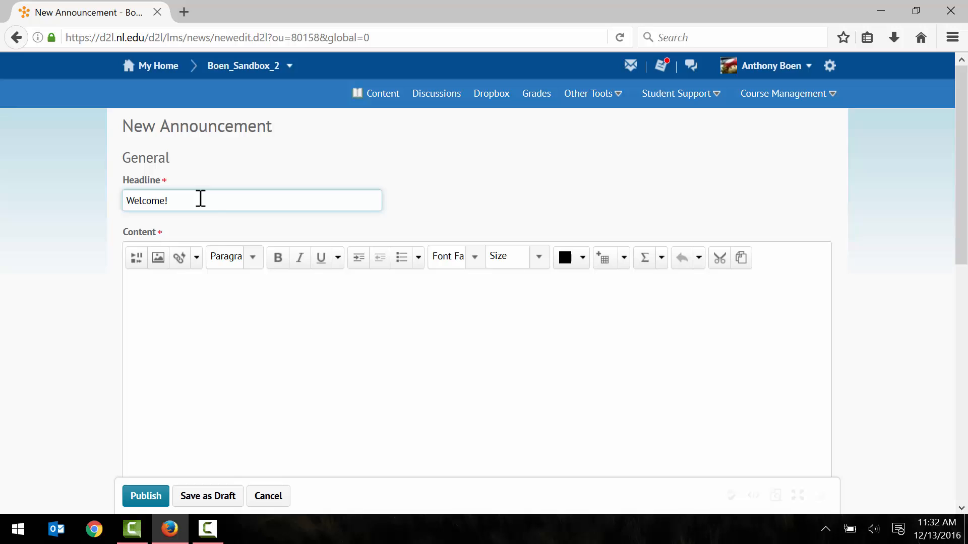
pyautogui.moveTo(212, 319)
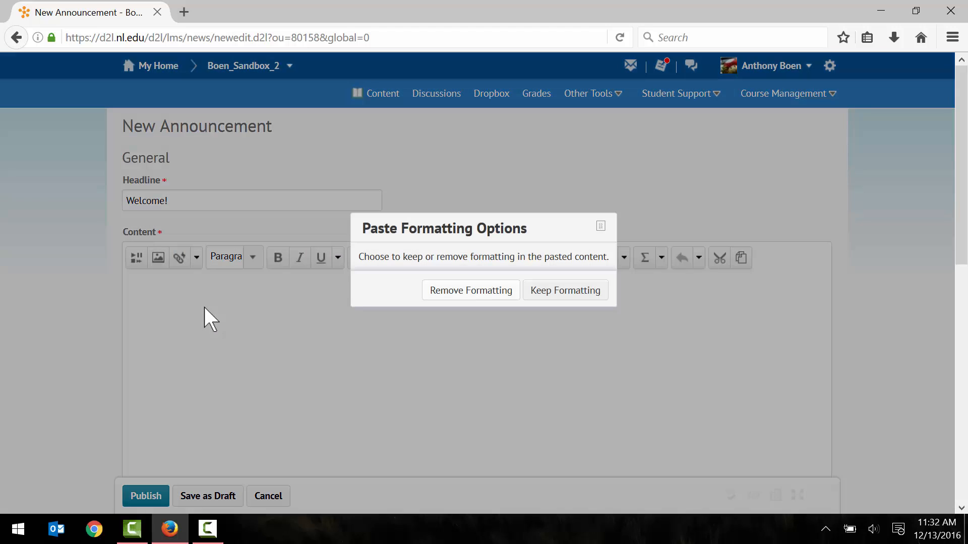
pyautogui.moveTo(564, 291)
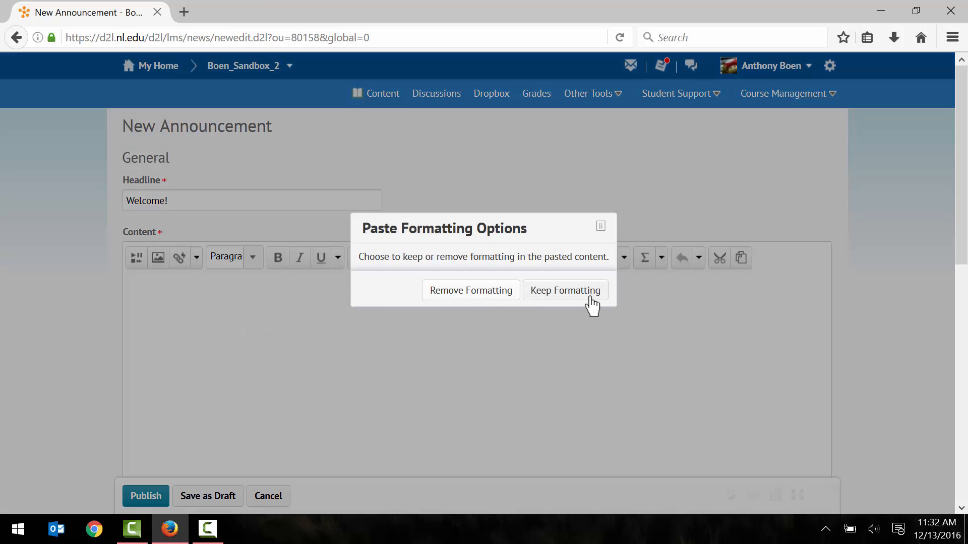
pyautogui.click(564, 290)
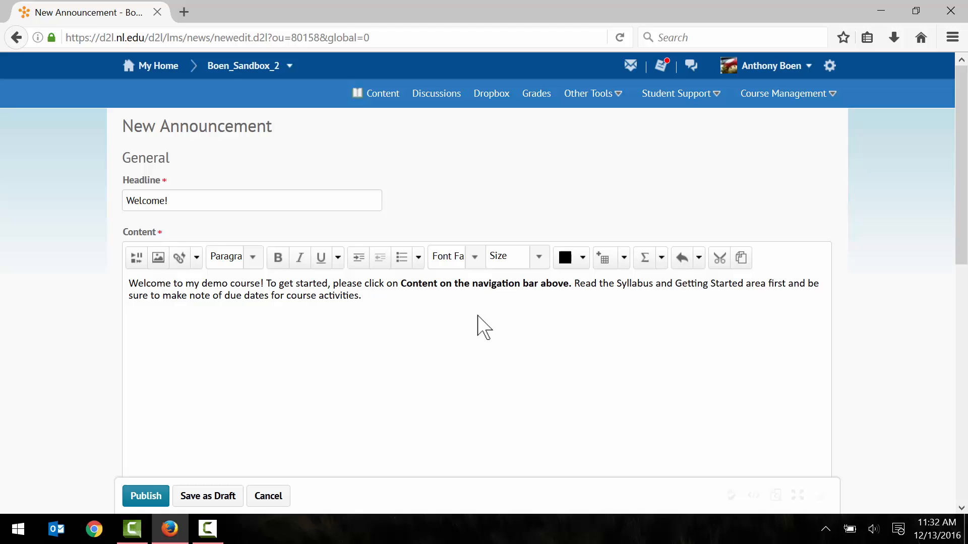
pyautogui.moveTo(421, 341)
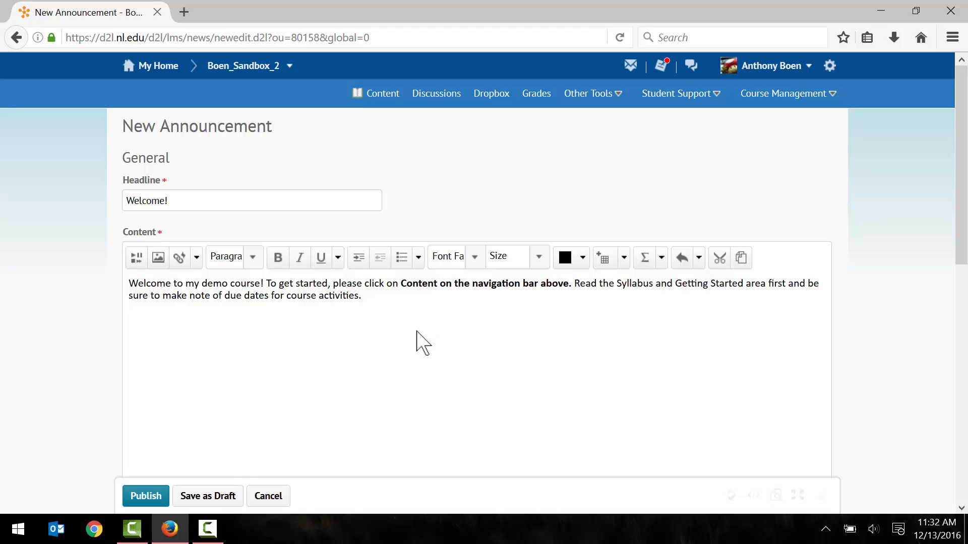
pyautogui.scroll(-3)
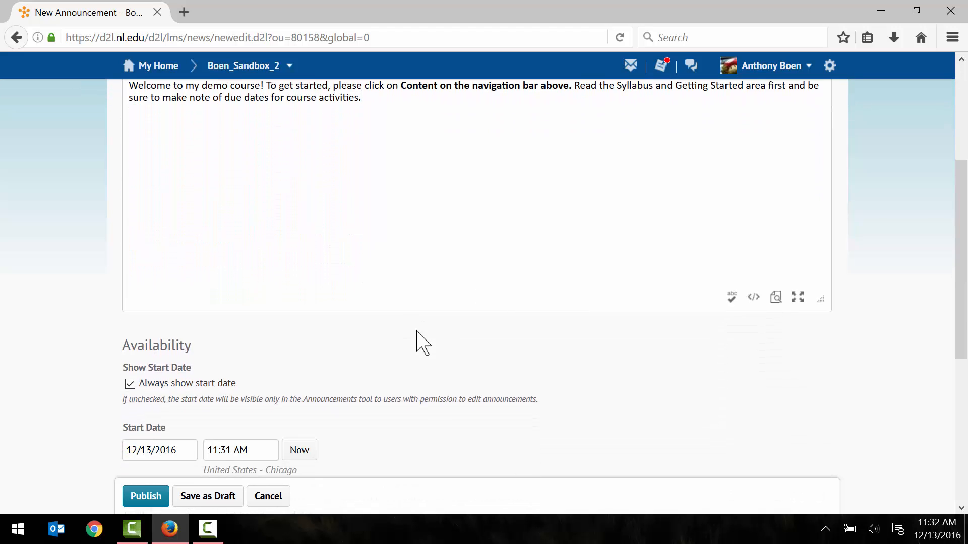
pyautogui.scroll(-3)
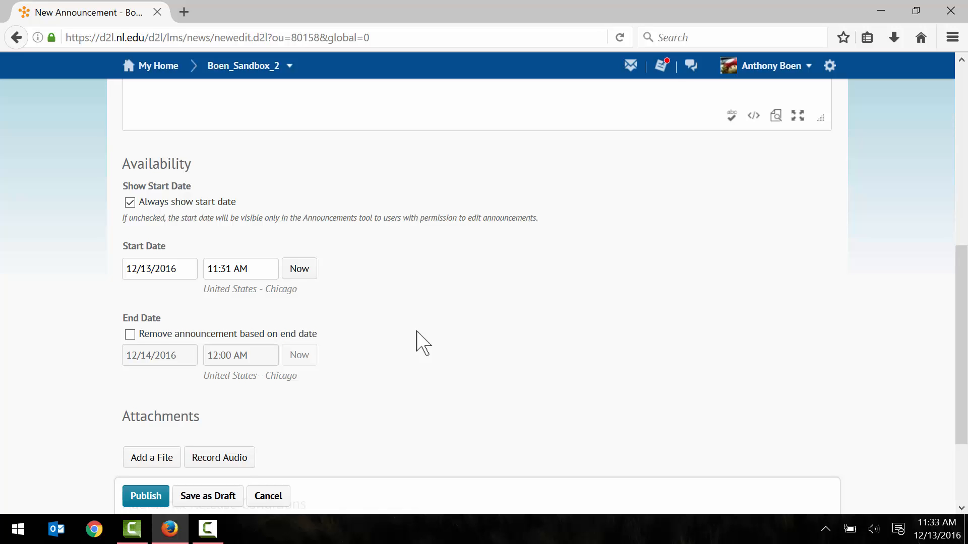
pyautogui.moveTo(194, 315)
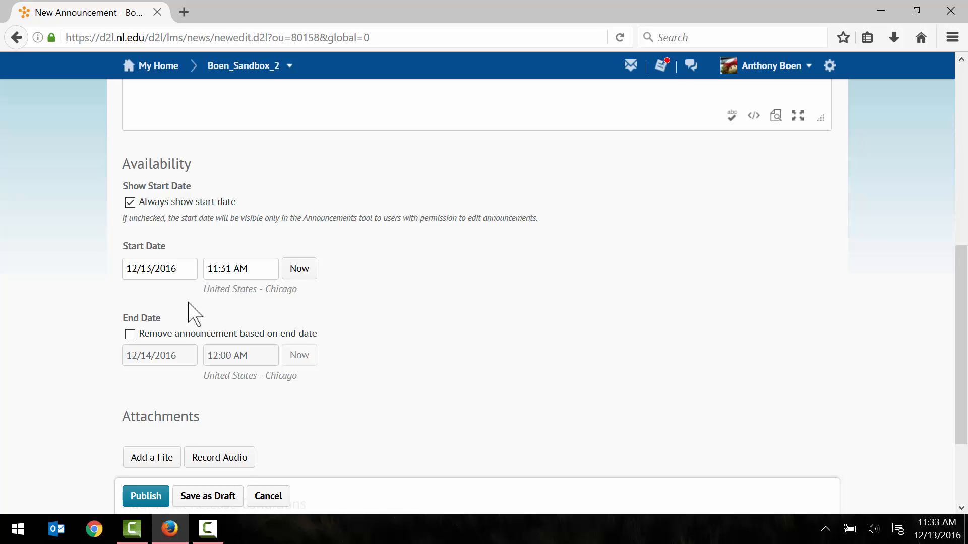
pyautogui.moveTo(189, 294)
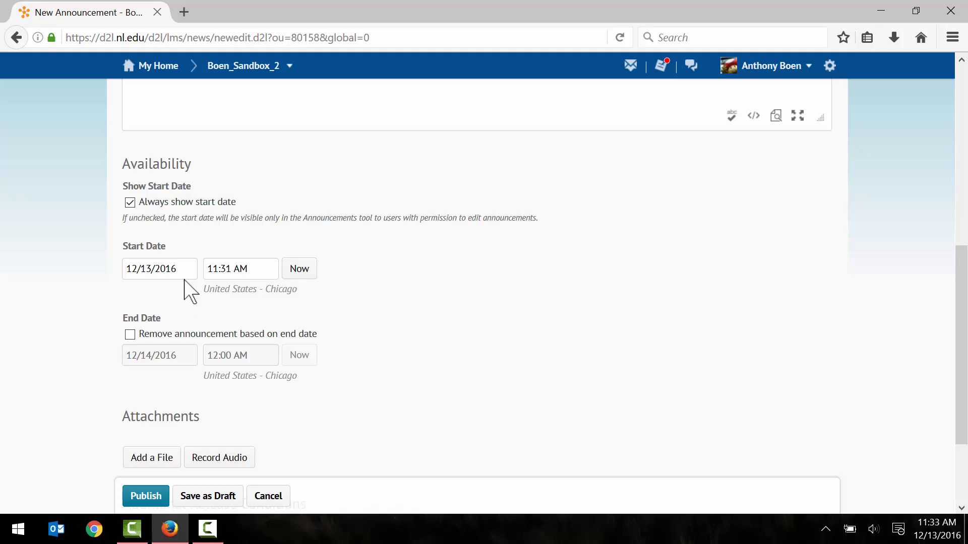
pyautogui.click(160, 268)
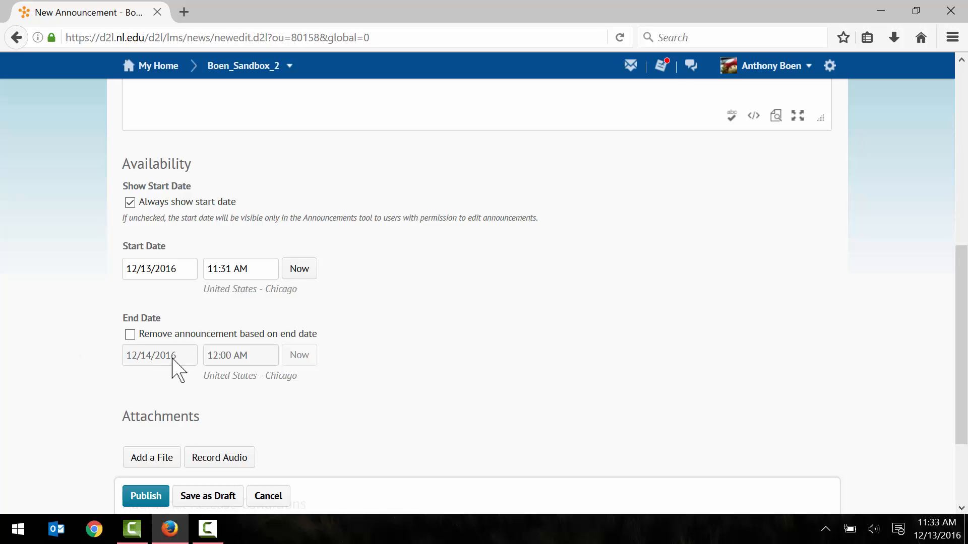
pyautogui.moveTo(238, 408)
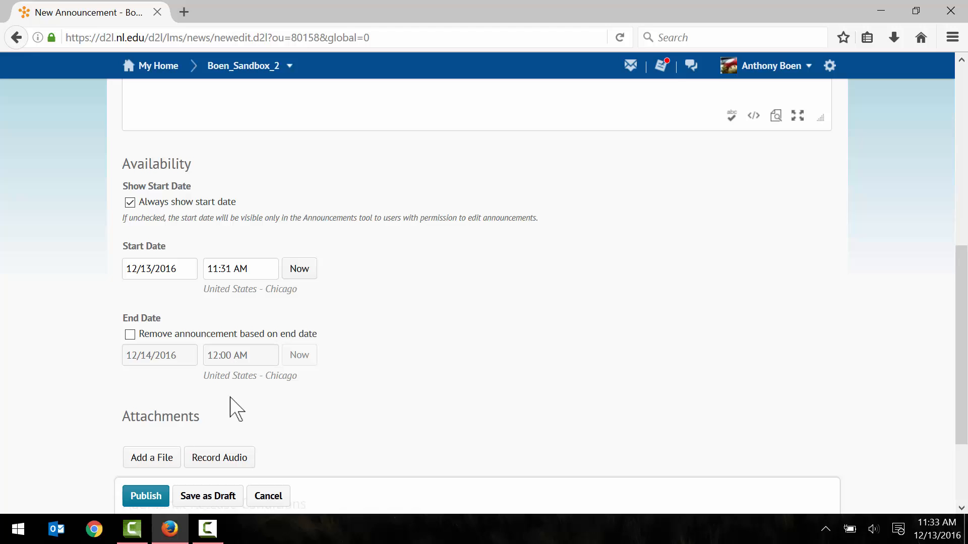
pyautogui.scroll(-3)
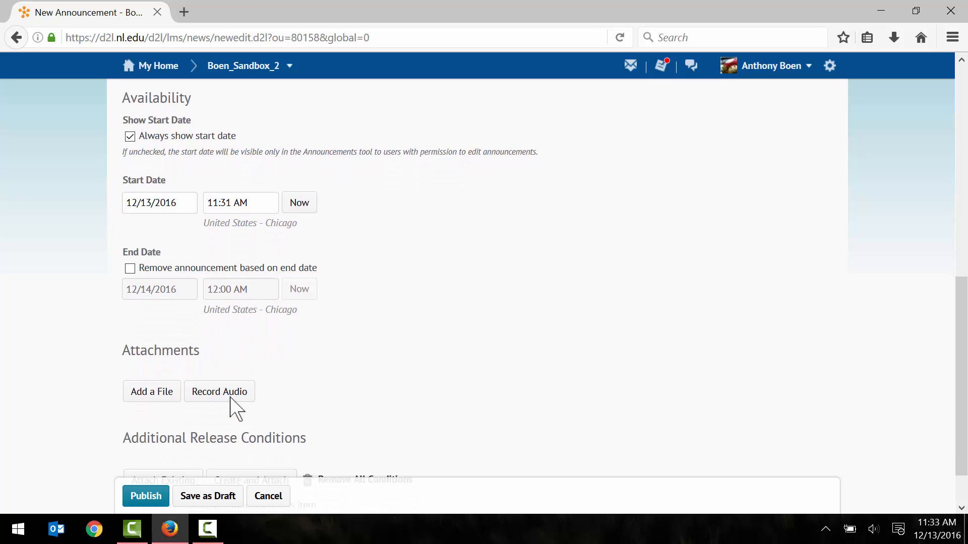
pyautogui.scroll(-3)
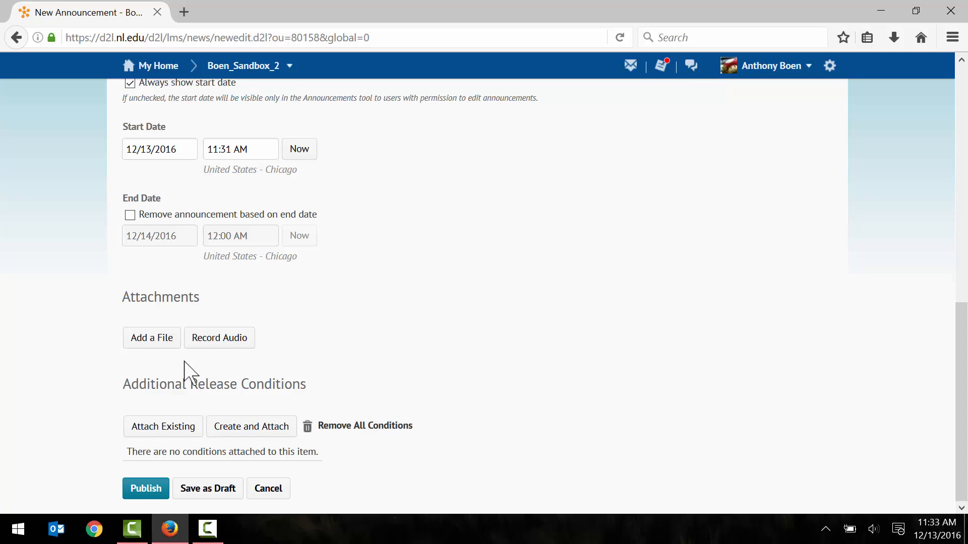
pyautogui.moveTo(152, 338)
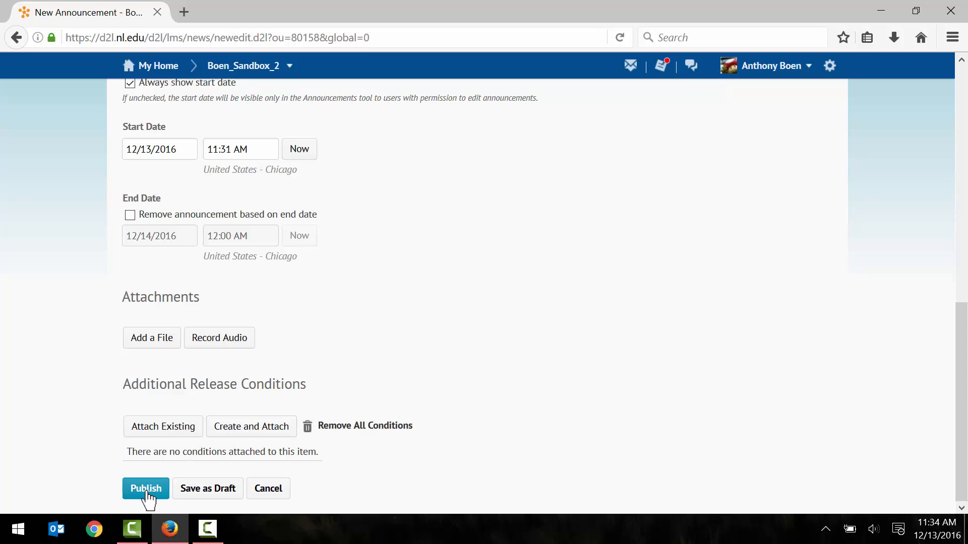
pyautogui.moveTo(208, 478)
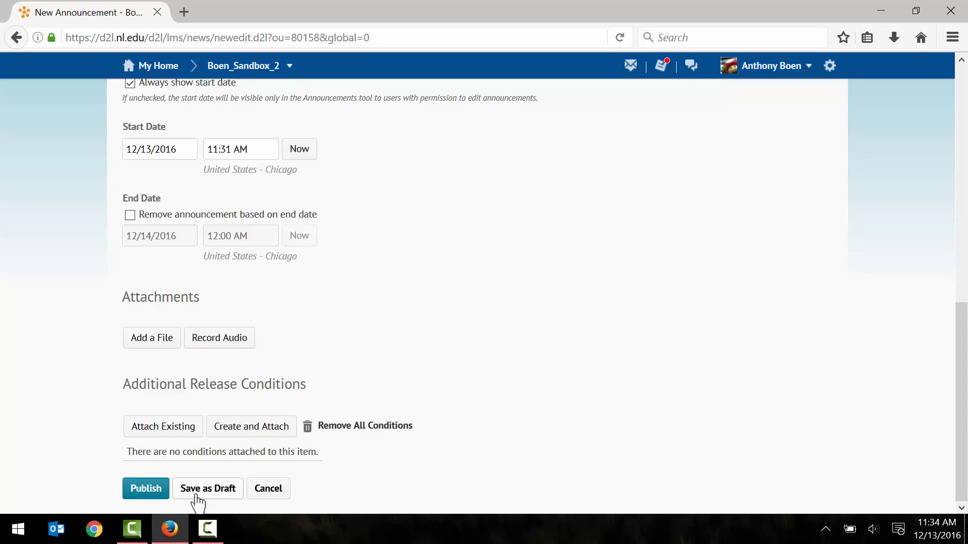
pyautogui.moveTo(213, 501)
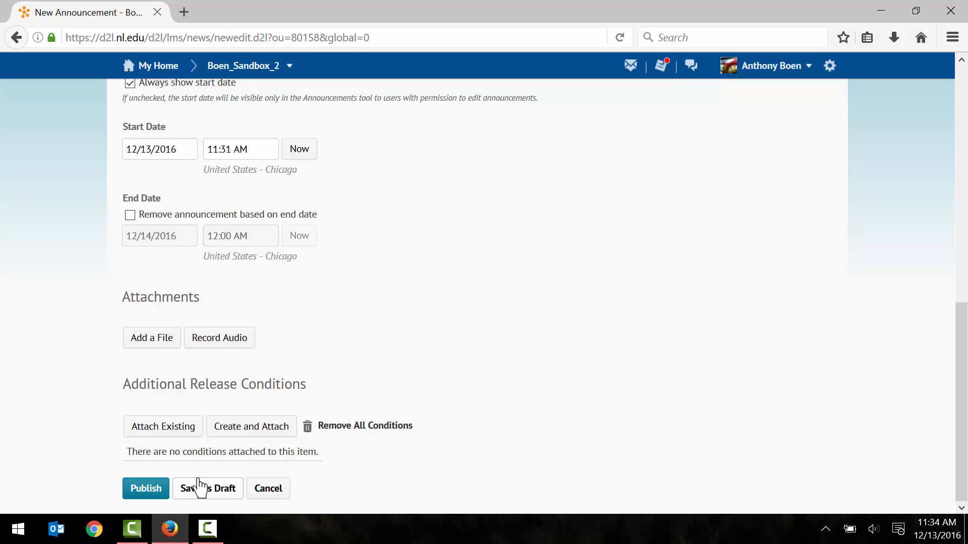
# Publish the 'Welcome!' announcement to the Boen_Sandbox_2 course homepage
pyautogui.click(145, 488)
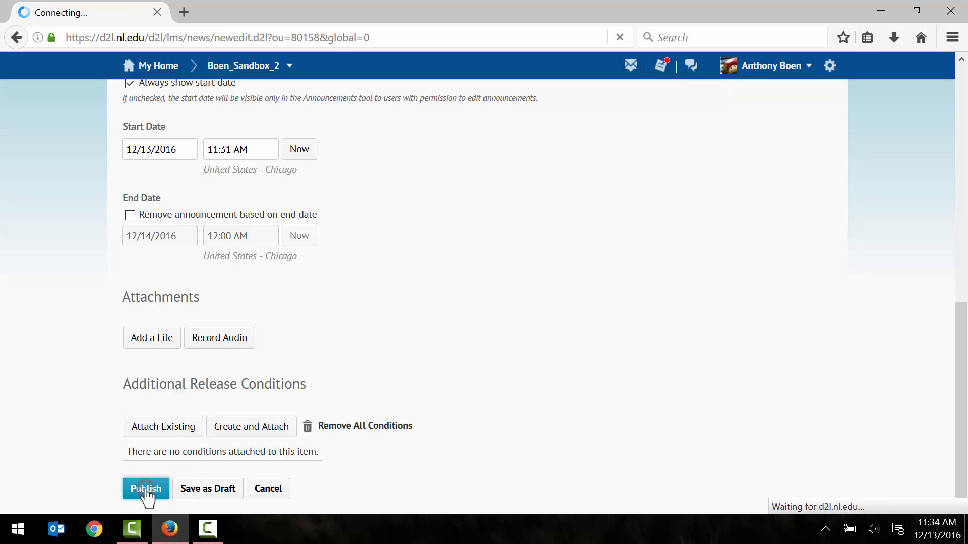
pyautogui.click(145, 488)
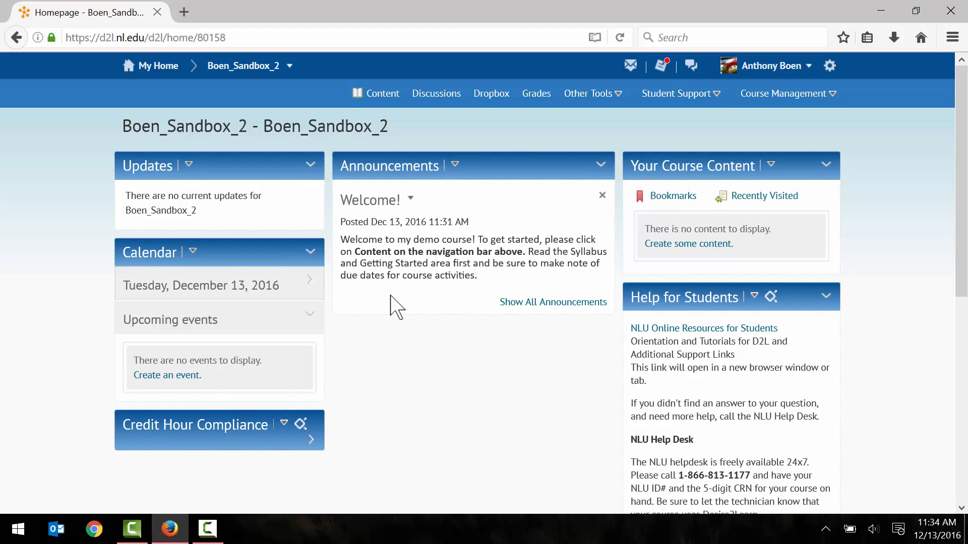
pyautogui.moveTo(440, 226)
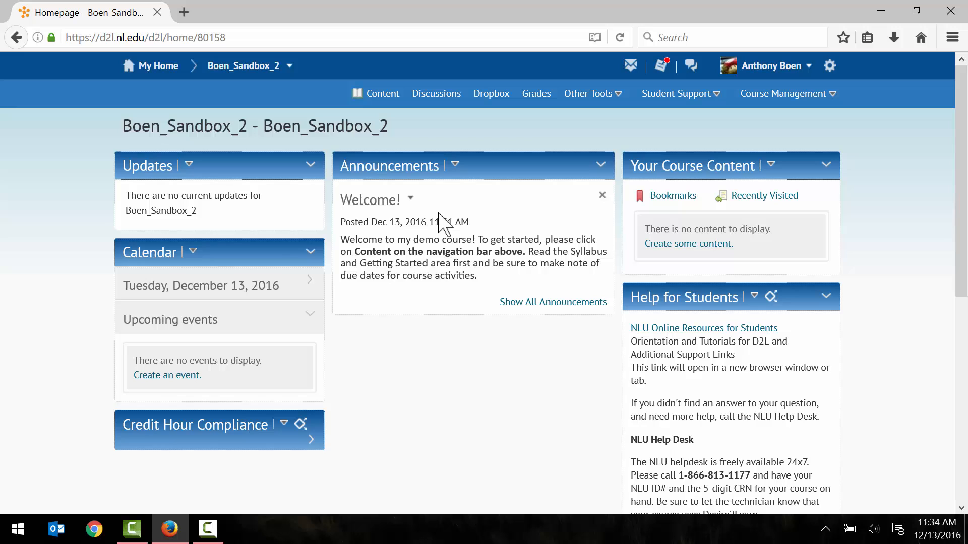
# Delete the 'Welcome!' announcement and confirm, leaving the Announcements list empty
pyautogui.click(455, 165)
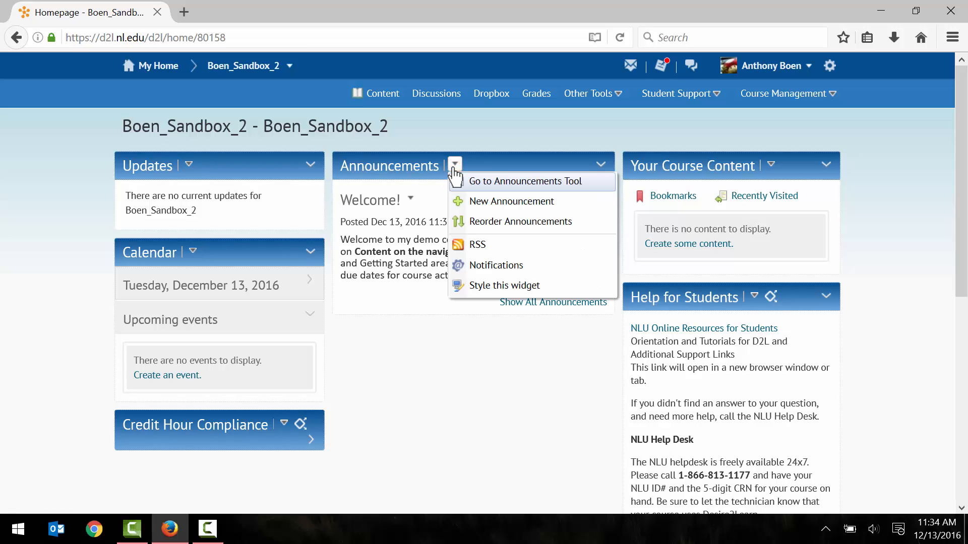
pyautogui.click(525, 181)
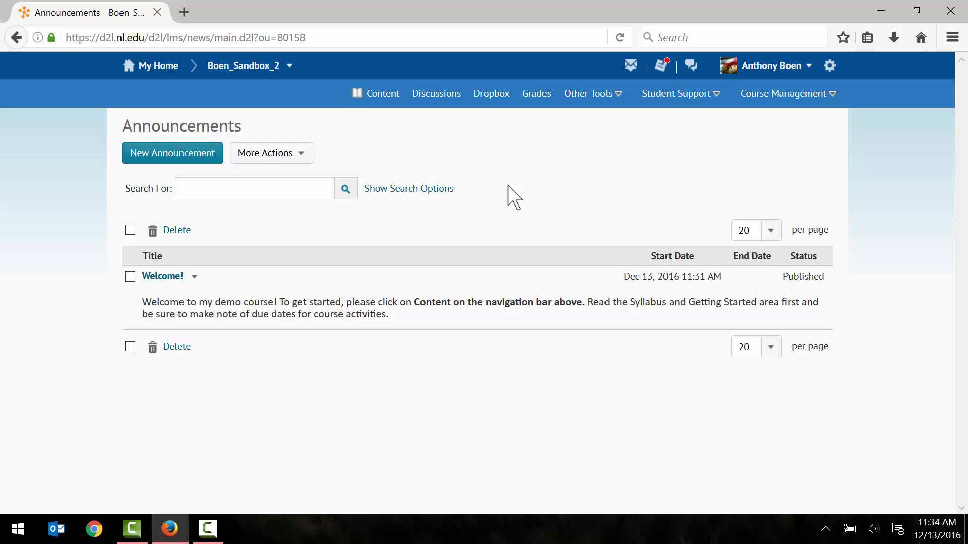
pyautogui.moveTo(194, 276)
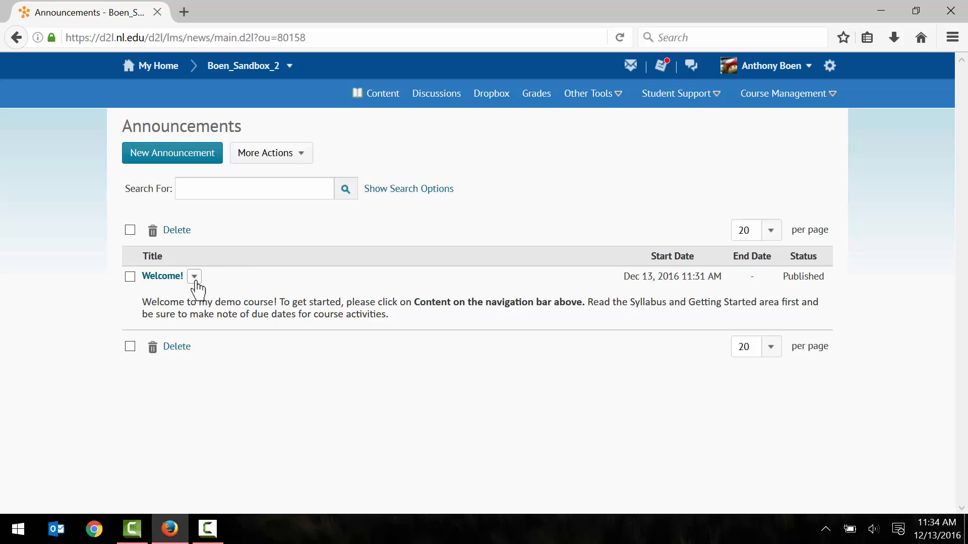
pyautogui.click(195, 276)
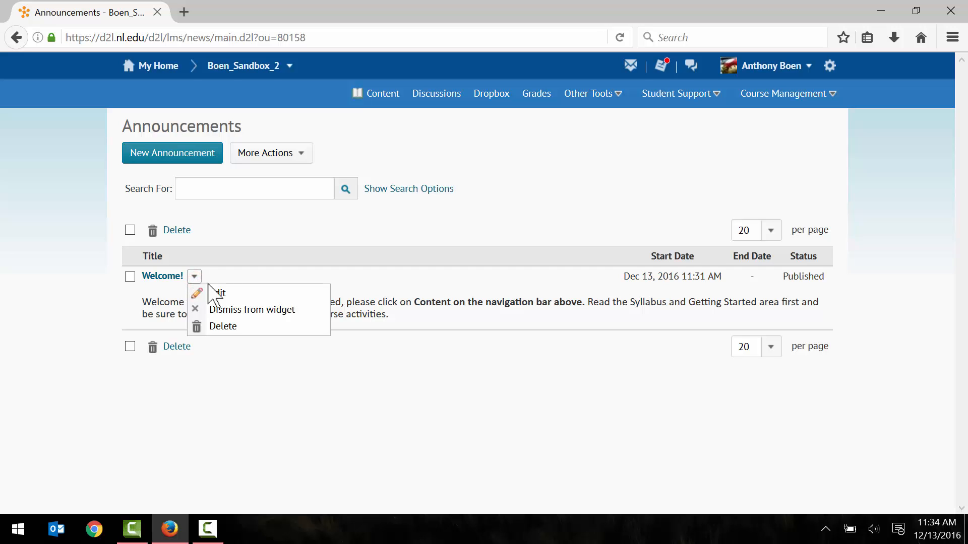
pyautogui.click(222, 325)
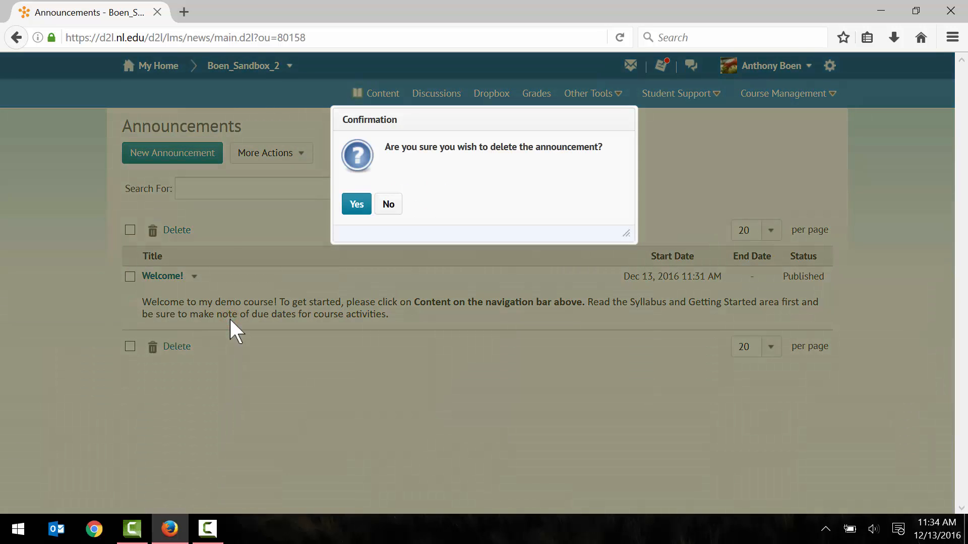
pyautogui.click(356, 204)
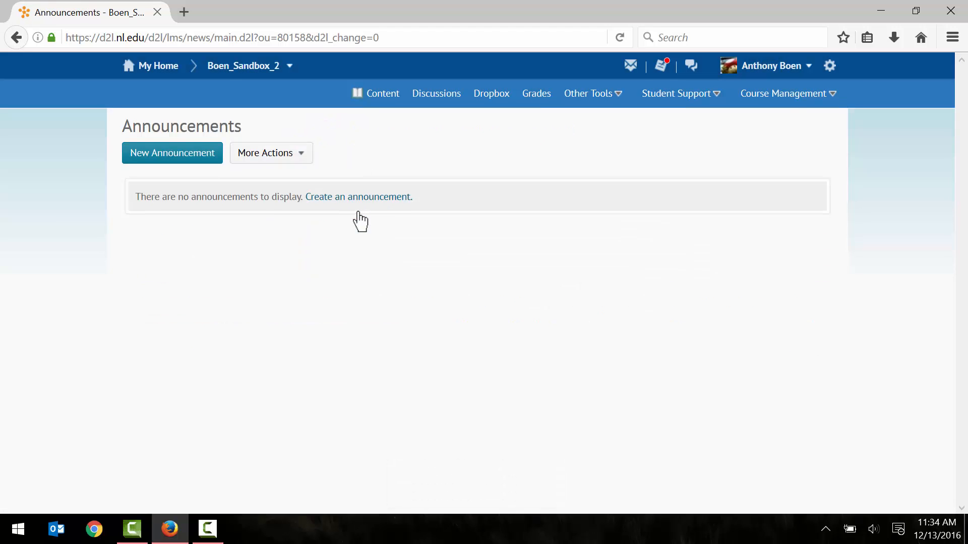
pyautogui.moveTo(243, 65)
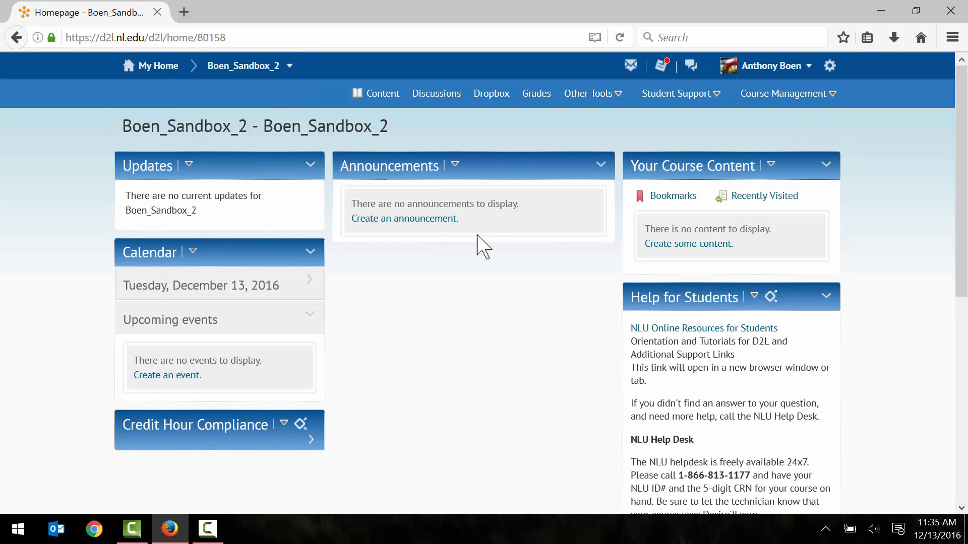
pyautogui.moveTo(425, 246)
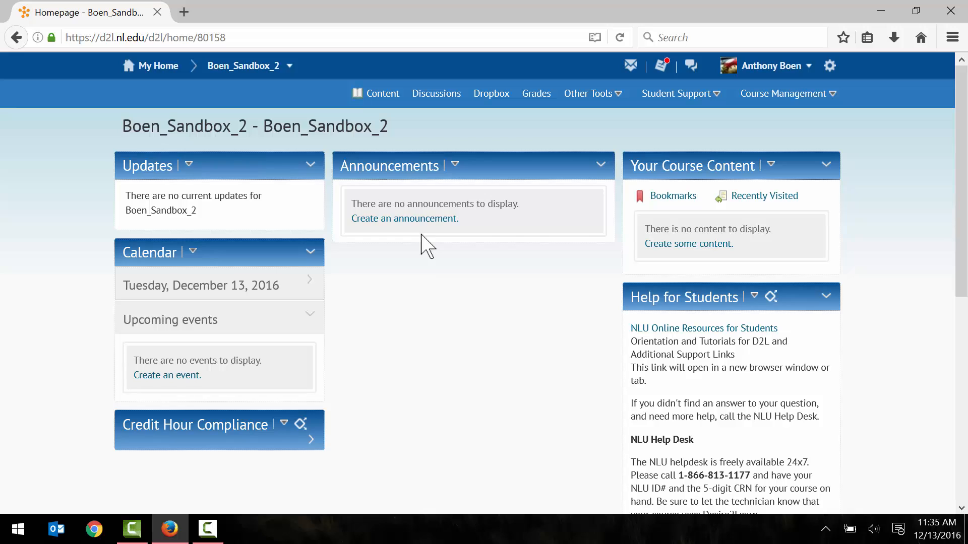